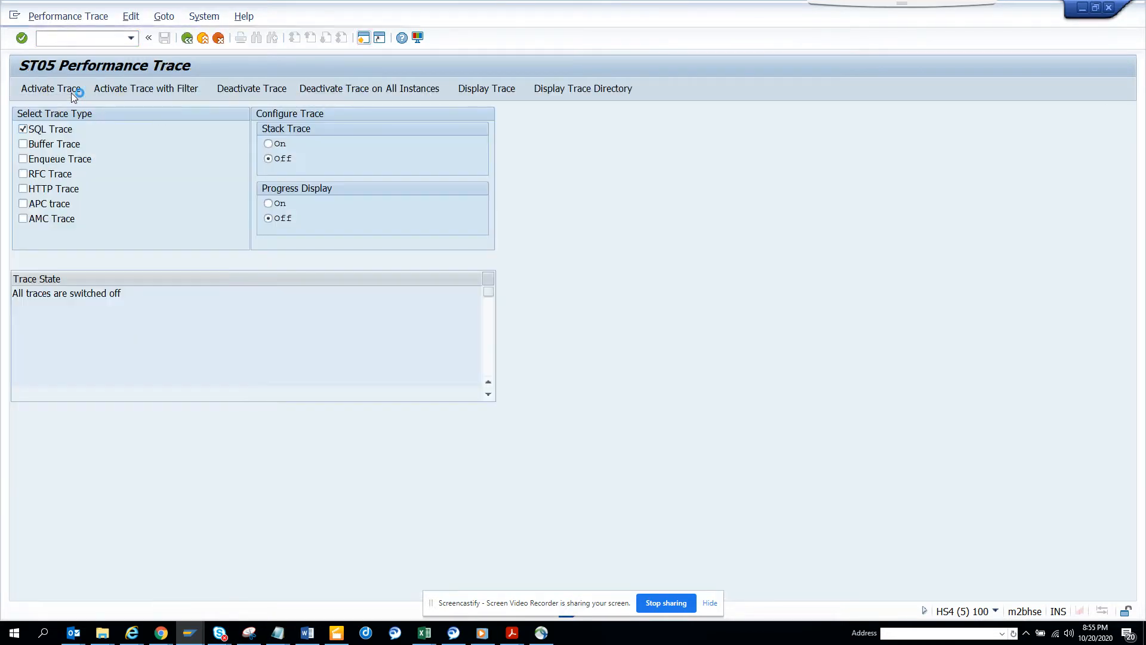
# Step: Activate the SQL trace in ST05 to record the next transaction's database accesses
pyautogui.click(50, 88)
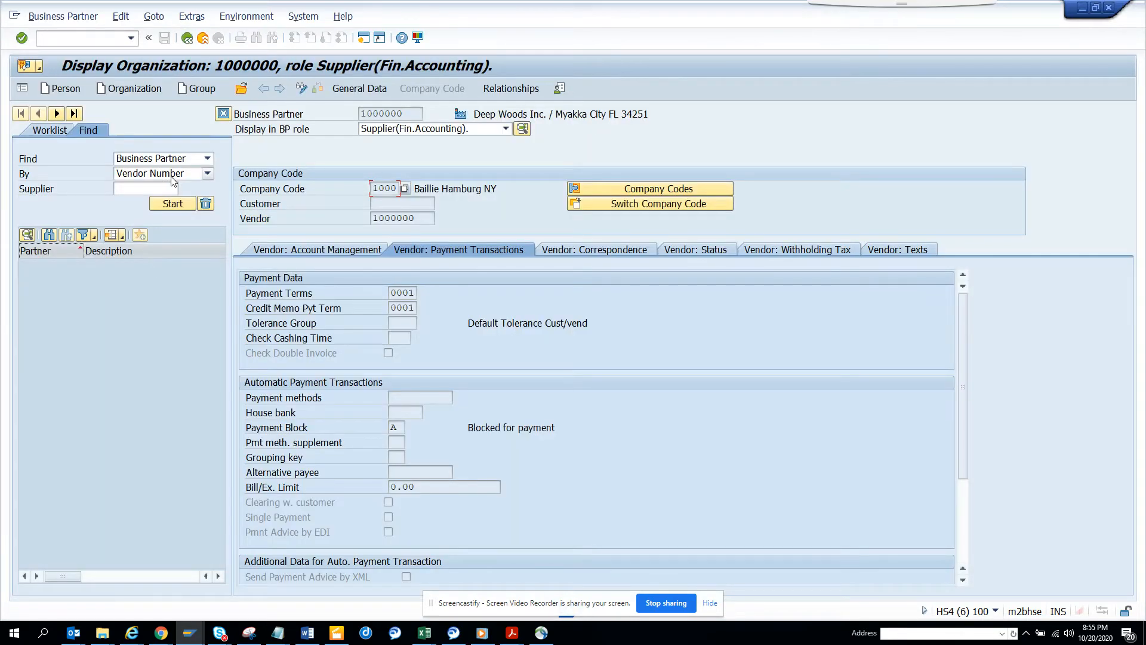
# Step: Search partners by customer number and display partner 1000005 from the result list
pyautogui.click(208, 173)
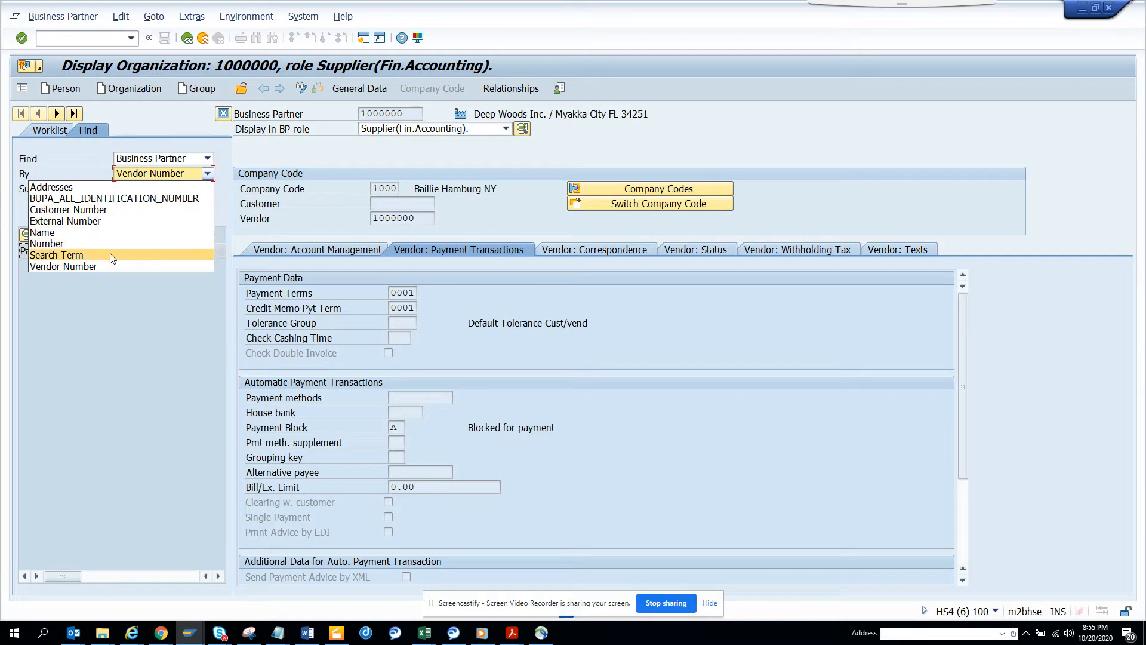
pyautogui.click(69, 209)
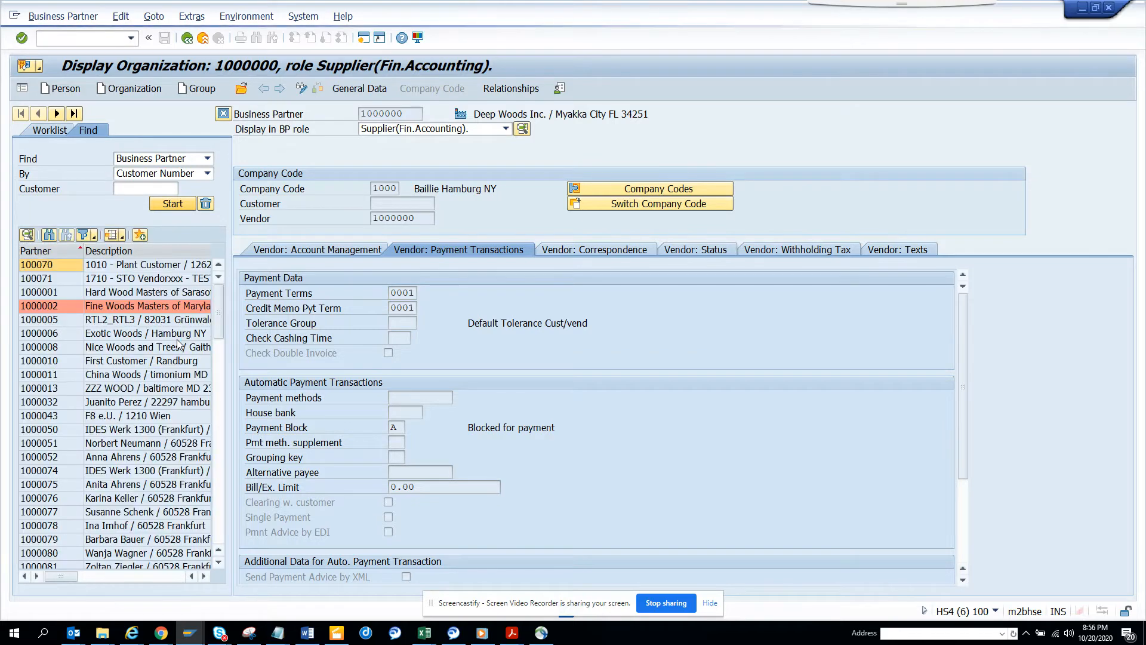
pyautogui.click(132, 320)
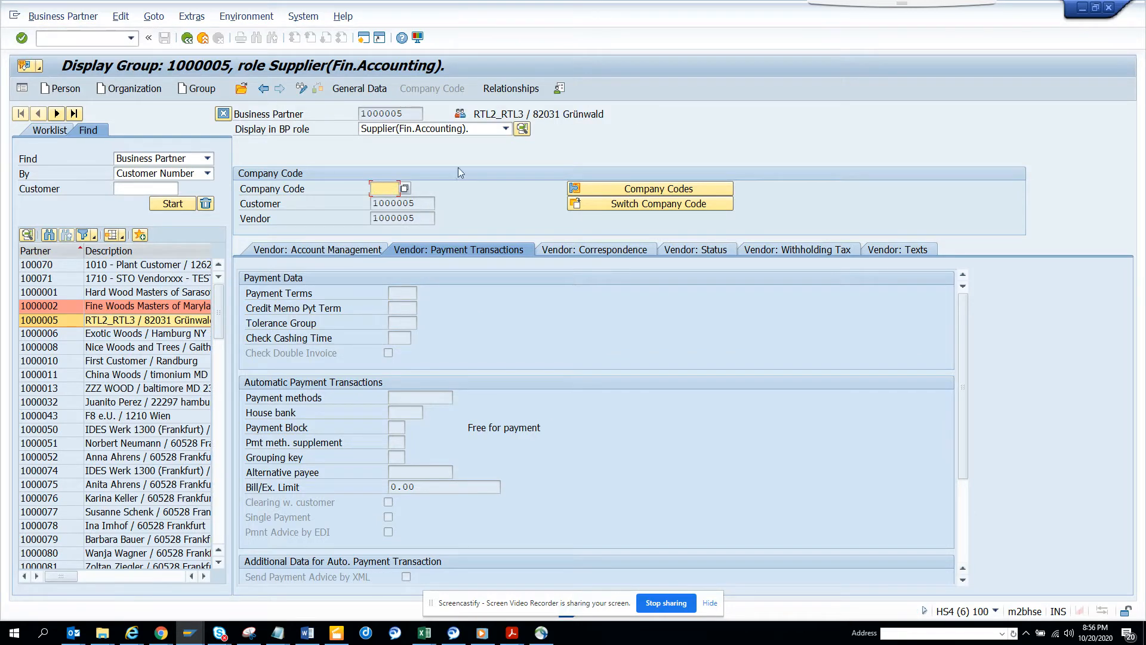
pyautogui.click(506, 128)
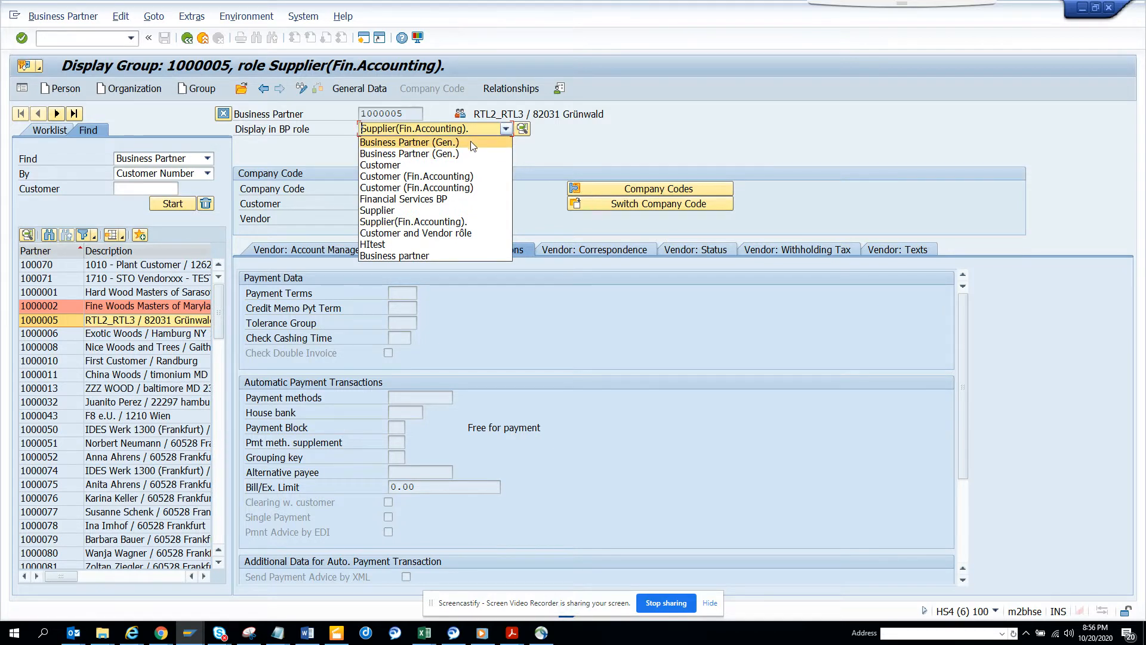
# Step: Cycle partner 1000005 through the General and Supplier (Fin.Accounting) roles to Customer (Fin.Accounting)
pyautogui.click(409, 142)
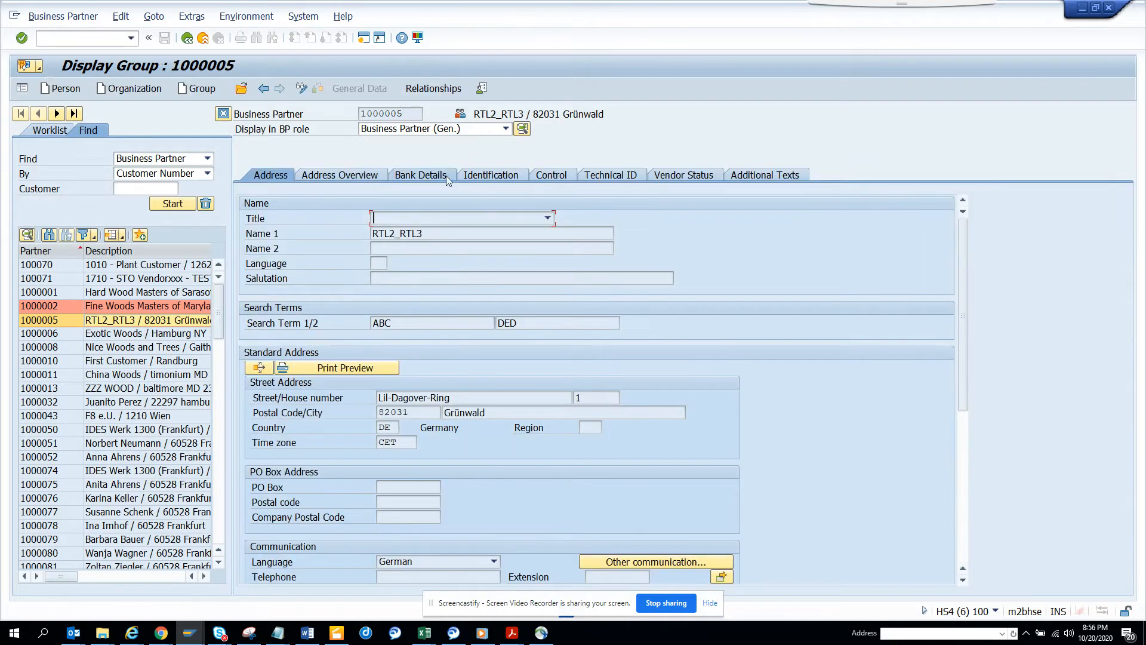
pyautogui.click(505, 129)
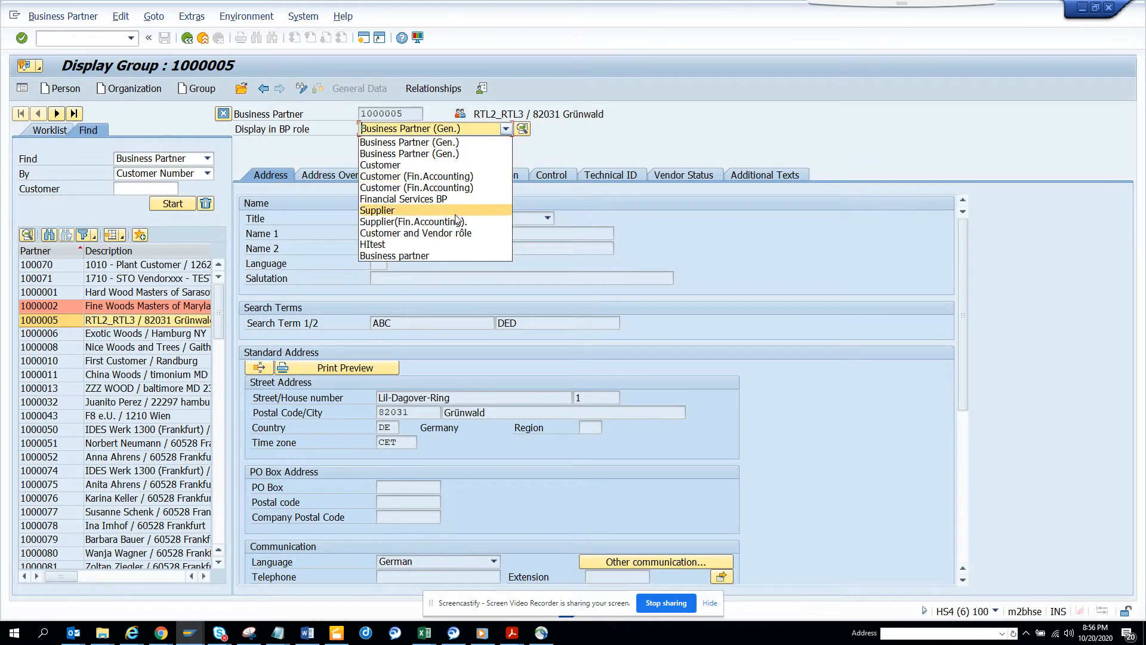
pyautogui.click(417, 221)
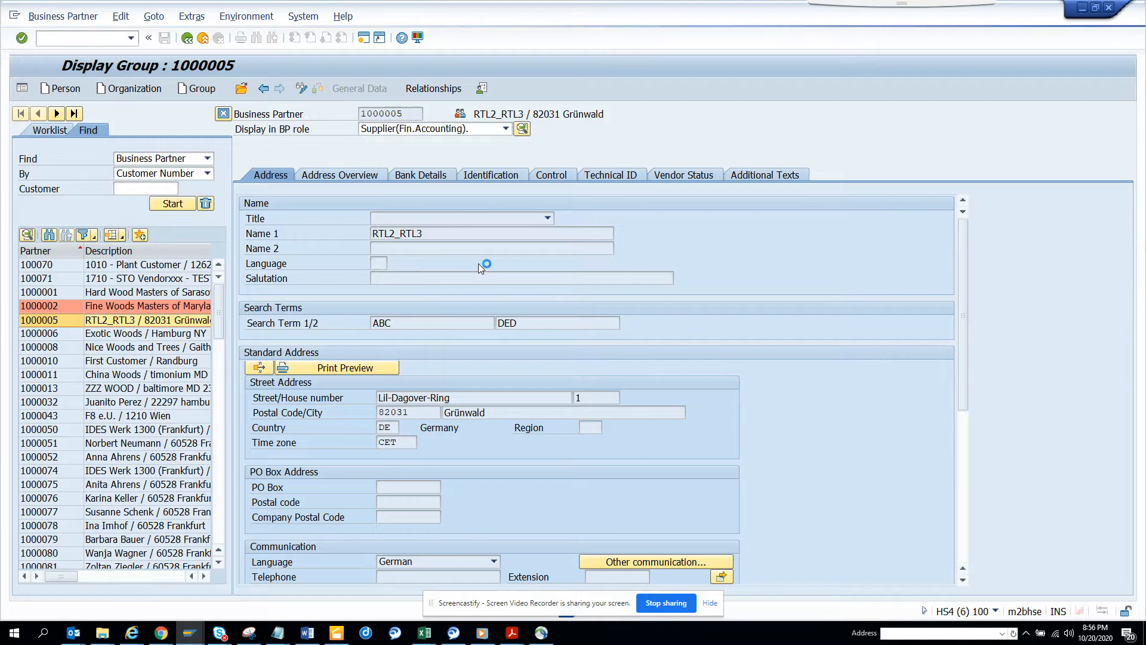
pyautogui.click(522, 128)
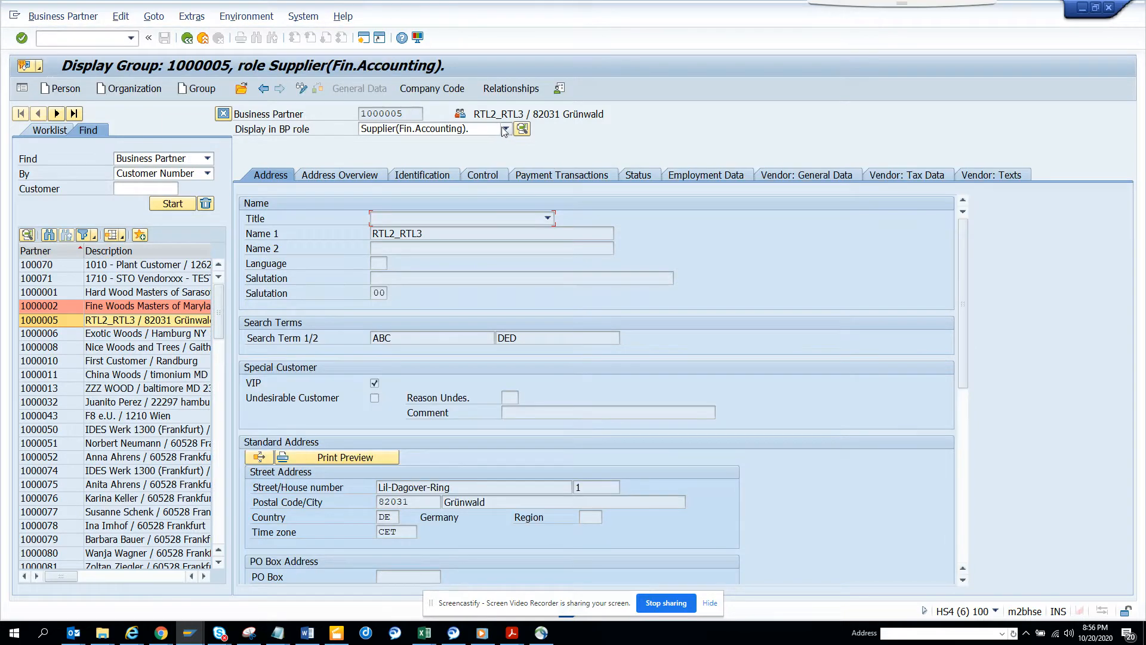
pyautogui.click(505, 129)
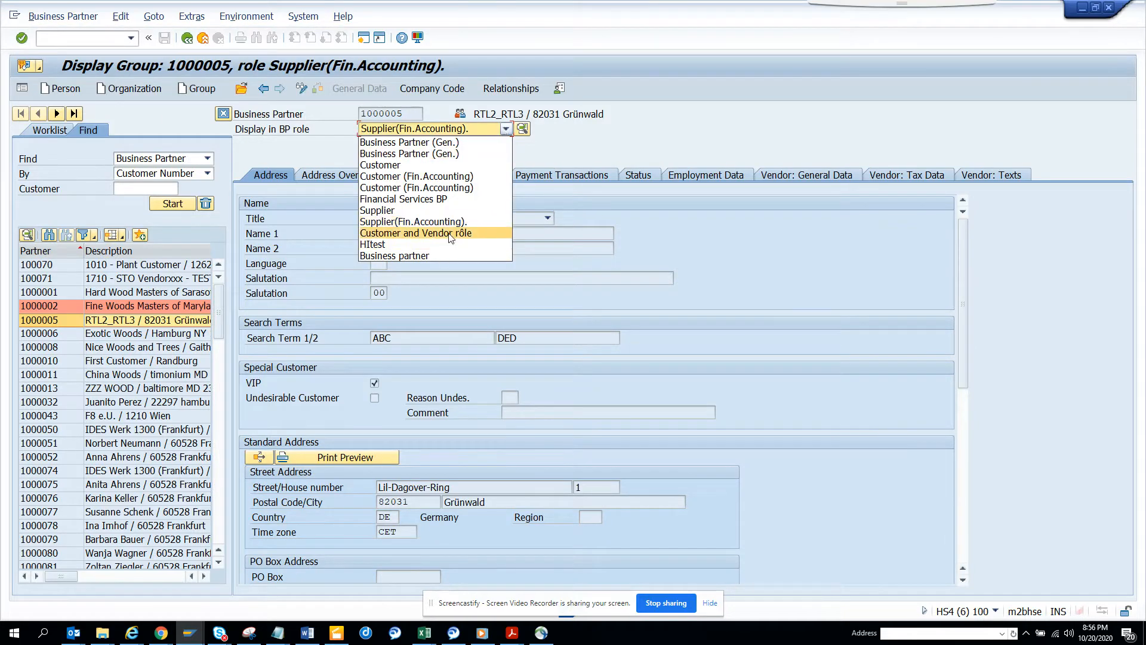
pyautogui.click(415, 188)
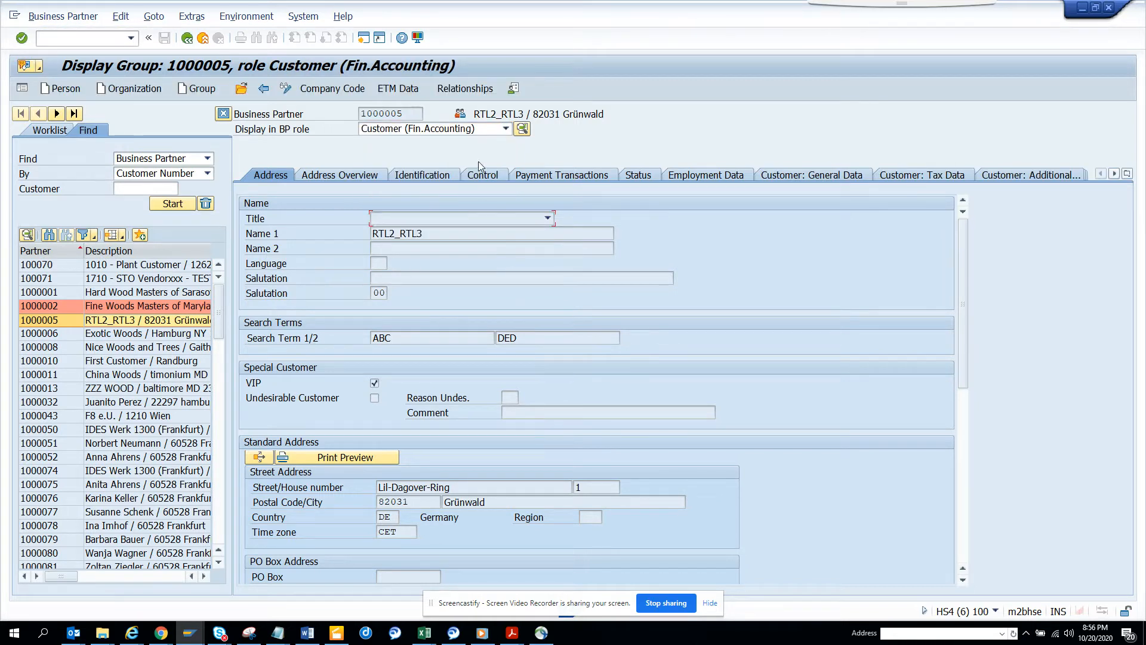
# Step: Show the company code data with the customer payment transactions for the partner
pyautogui.click(460, 217)
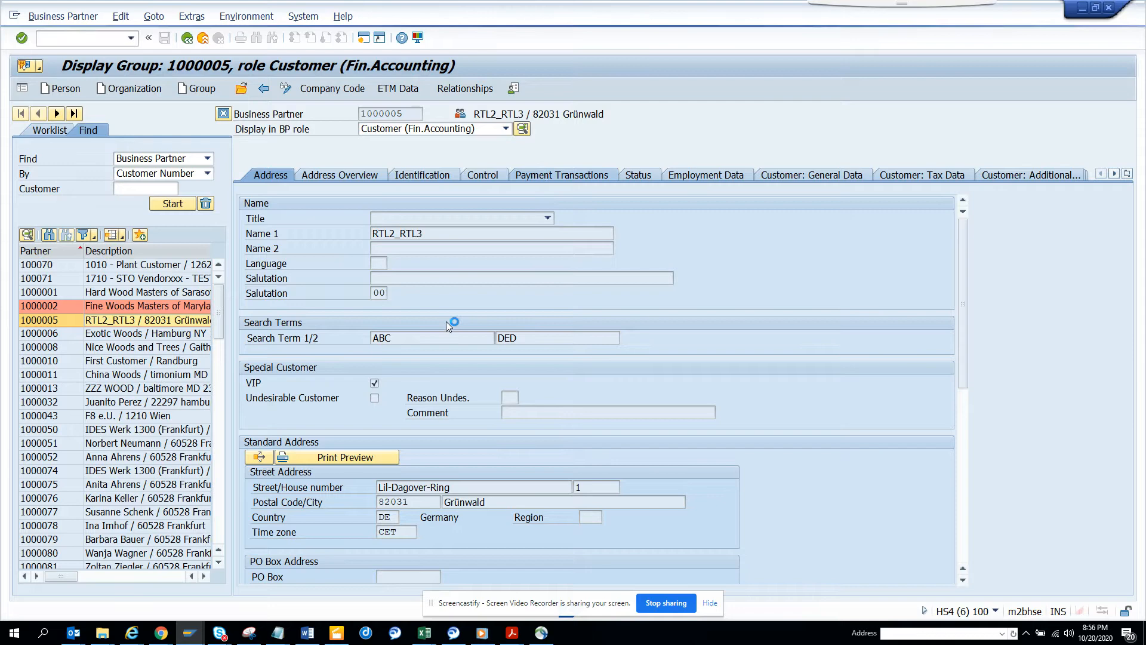
pyautogui.click(561, 175)
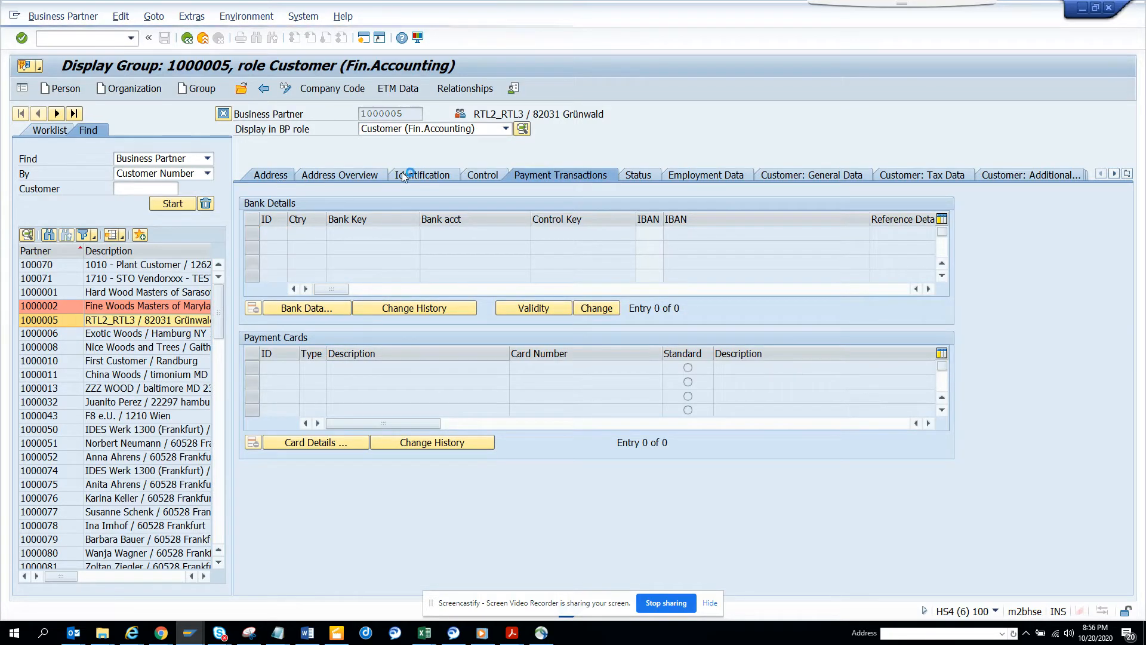
pyautogui.click(270, 174)
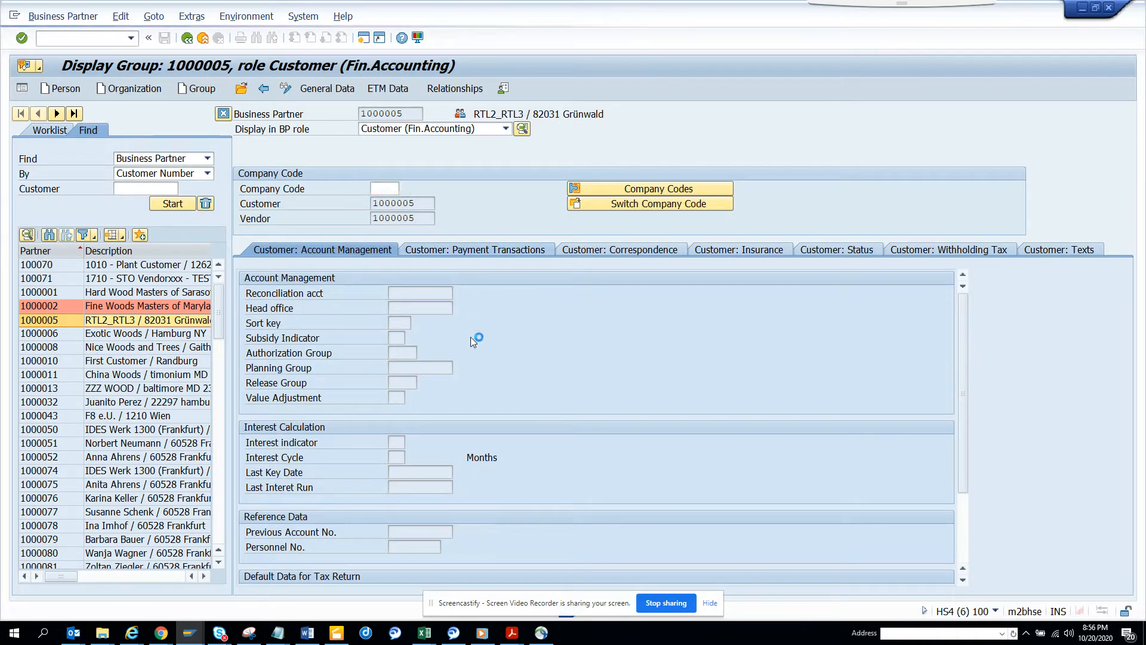
pyautogui.click(474, 250)
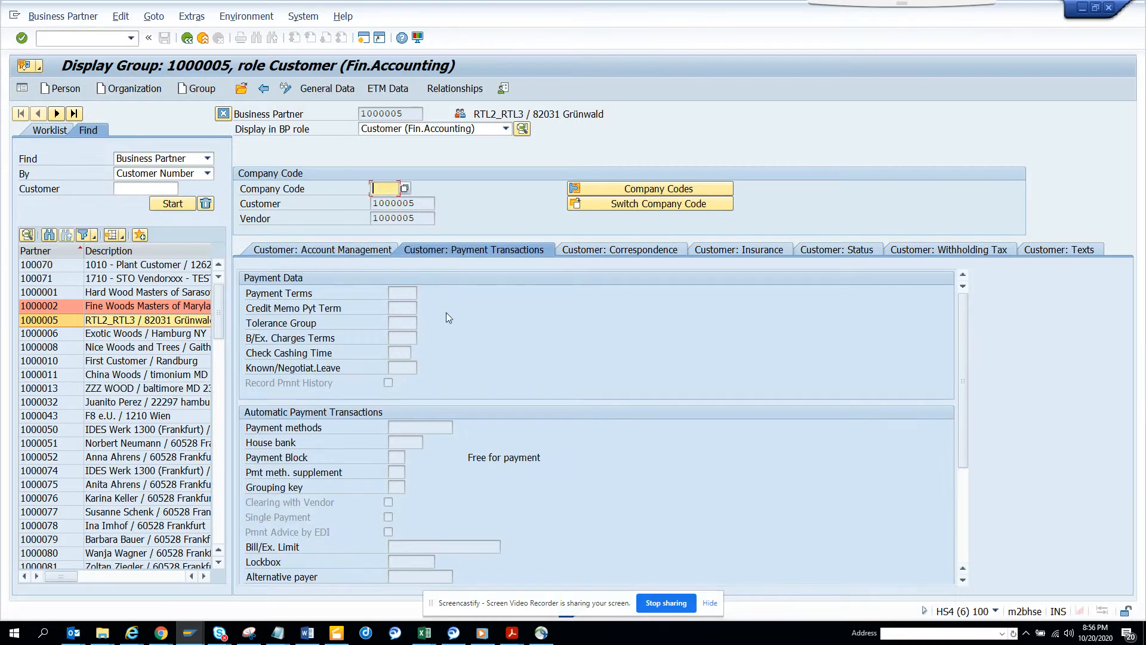
pyautogui.moveTo(457, 315)
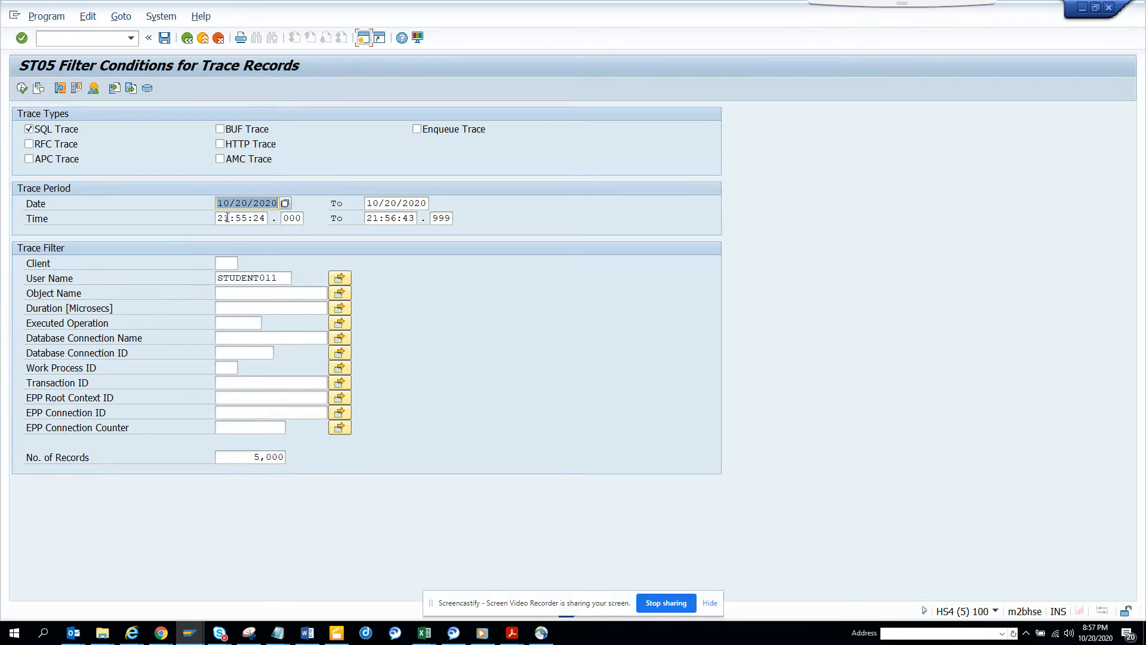
# Step: Widen the trace start time to 20:55:24 and display all matching trace records
pyautogui.click(241, 217)
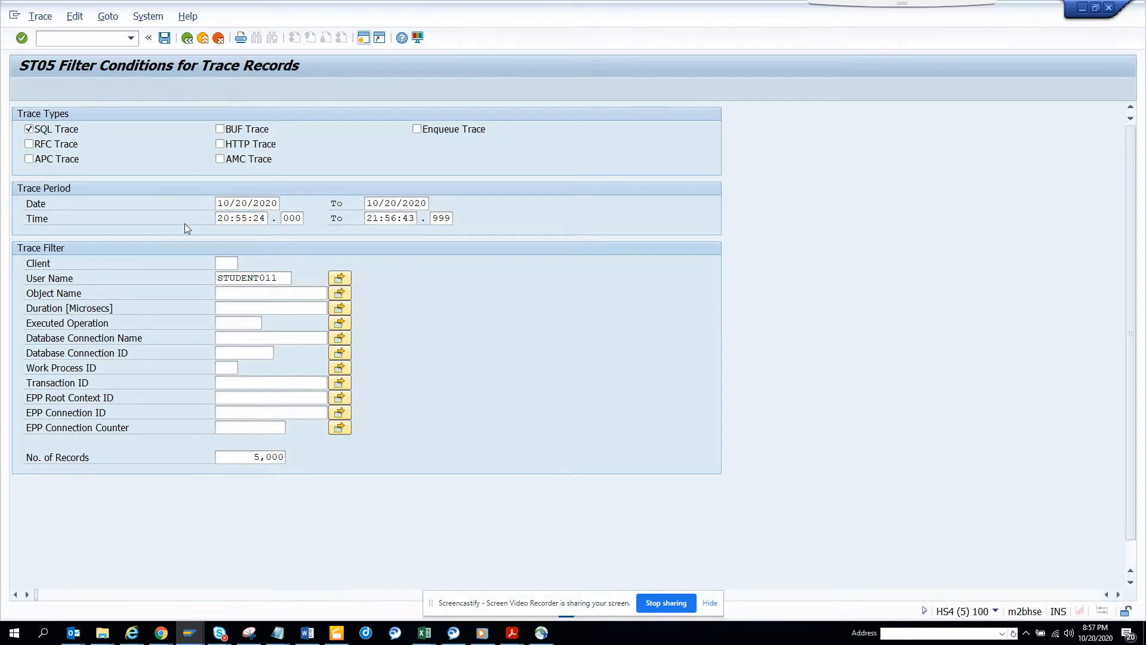
pyautogui.click(21, 37)
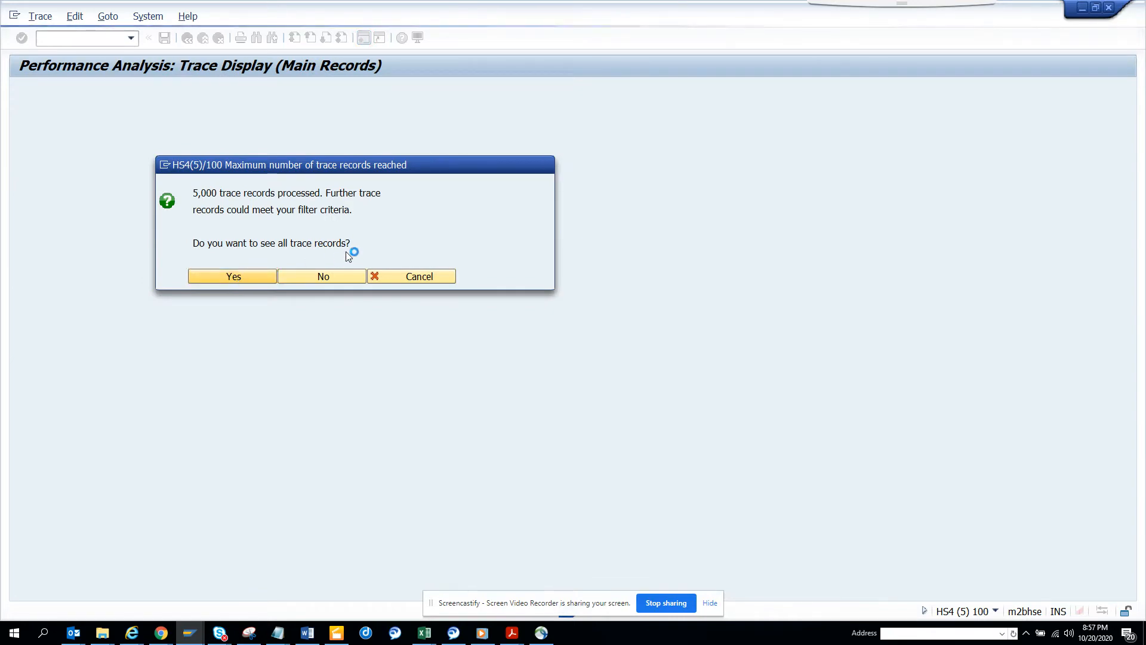
pyautogui.click(232, 276)
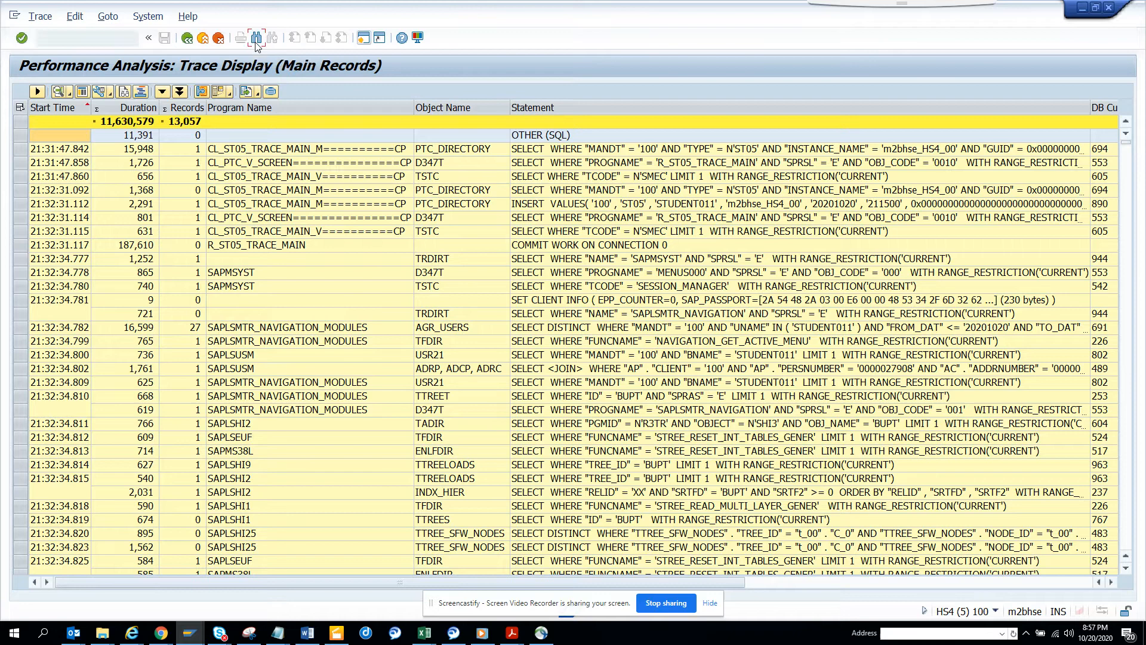
# Step: Search the trace records for 1000005 with the number of hits displayed
pyautogui.click(258, 37)
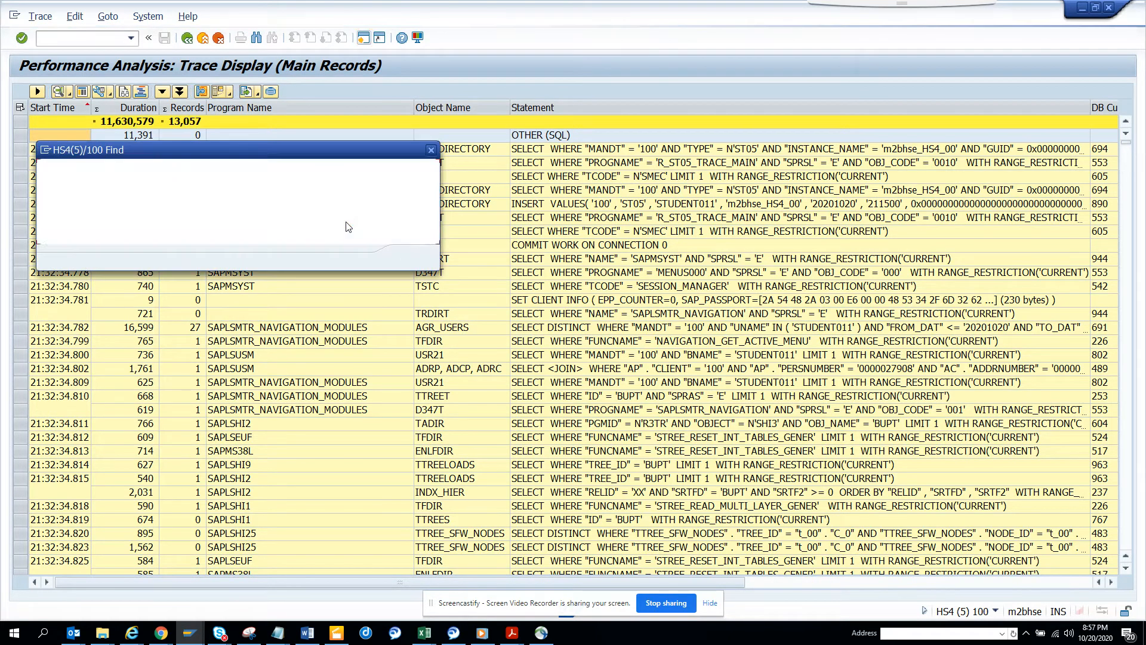
pyautogui.press('alt+tab')
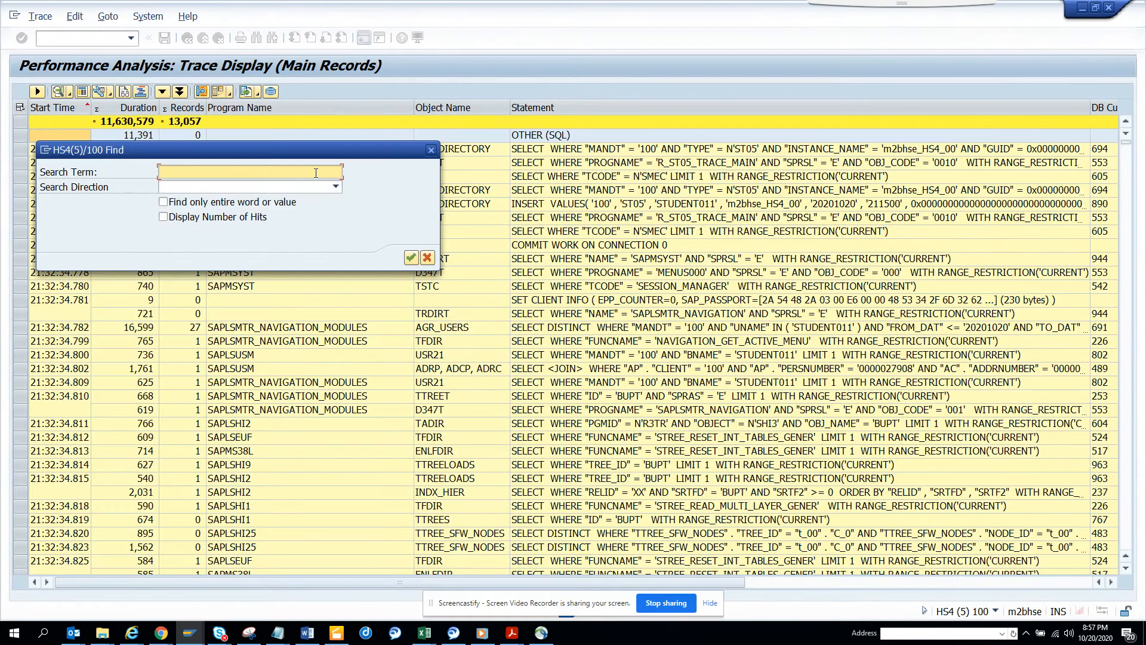
pyautogui.write('1000005')
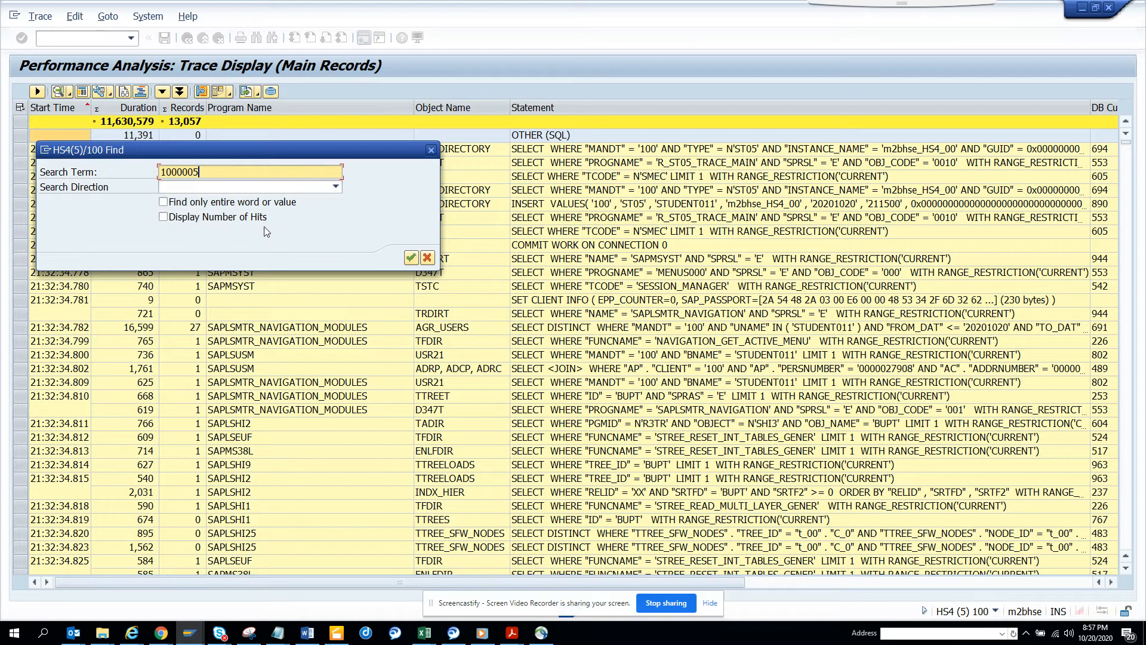
pyautogui.click(163, 217)
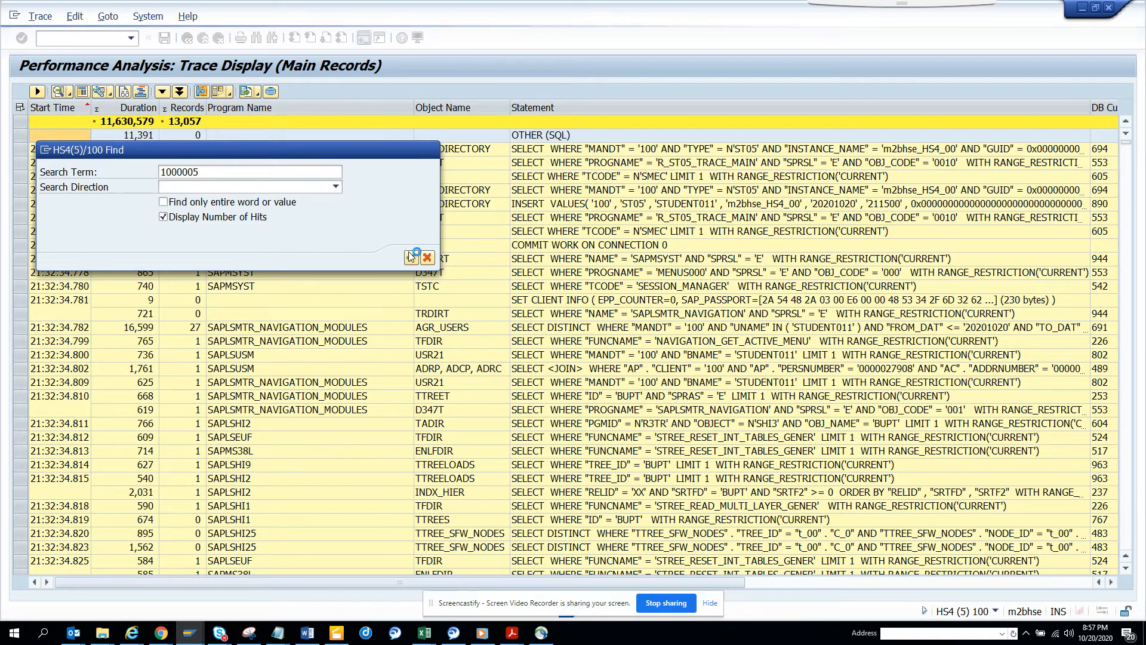
pyautogui.click(416, 257)
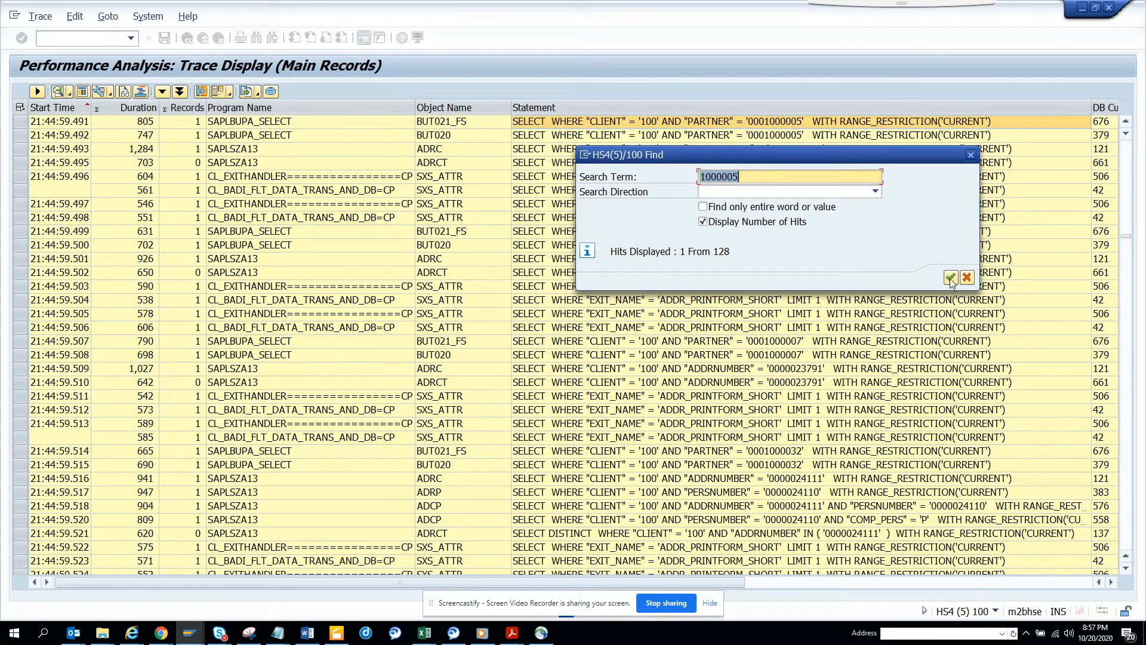
pyautogui.click(949, 278)
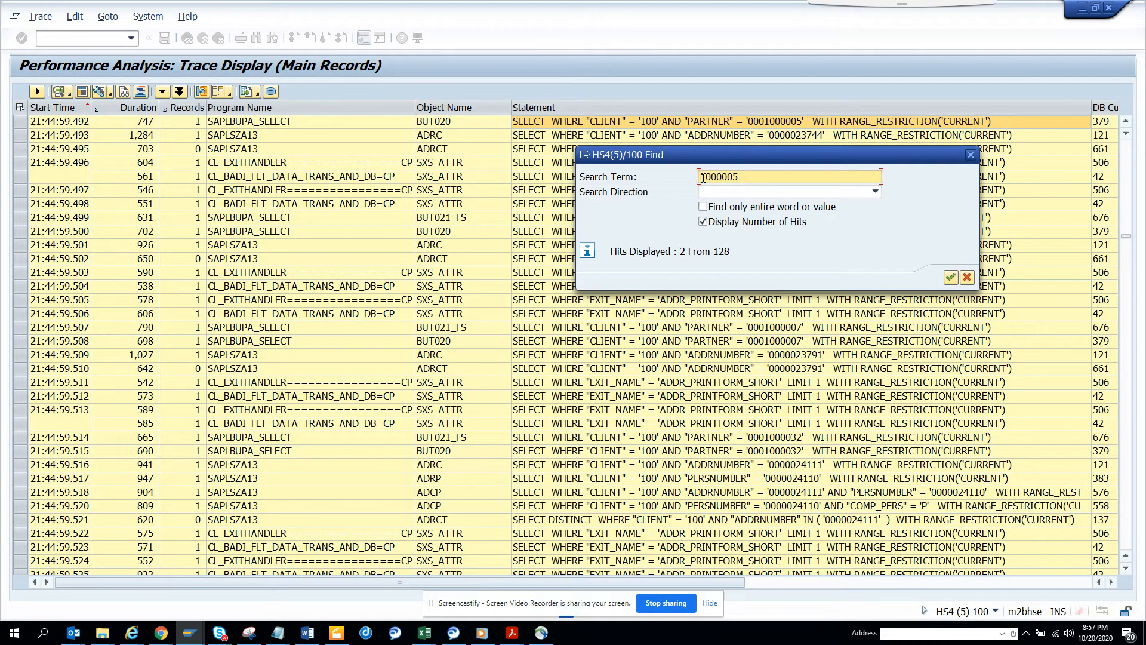
pyautogui.write('0001000005')
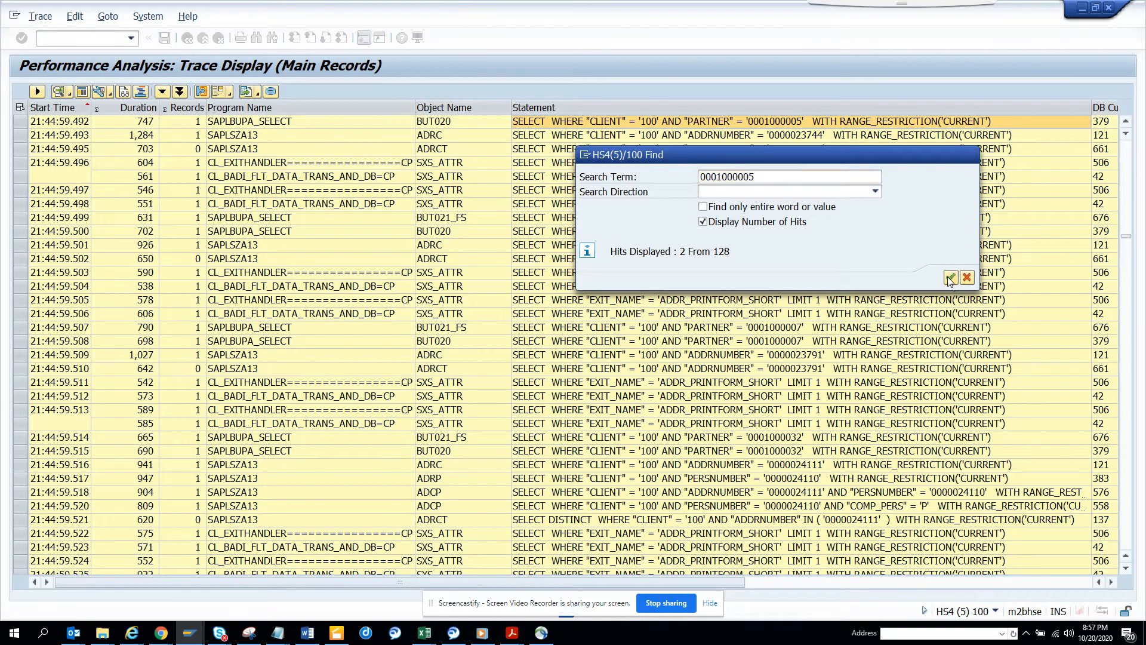
pyautogui.click(950, 279)
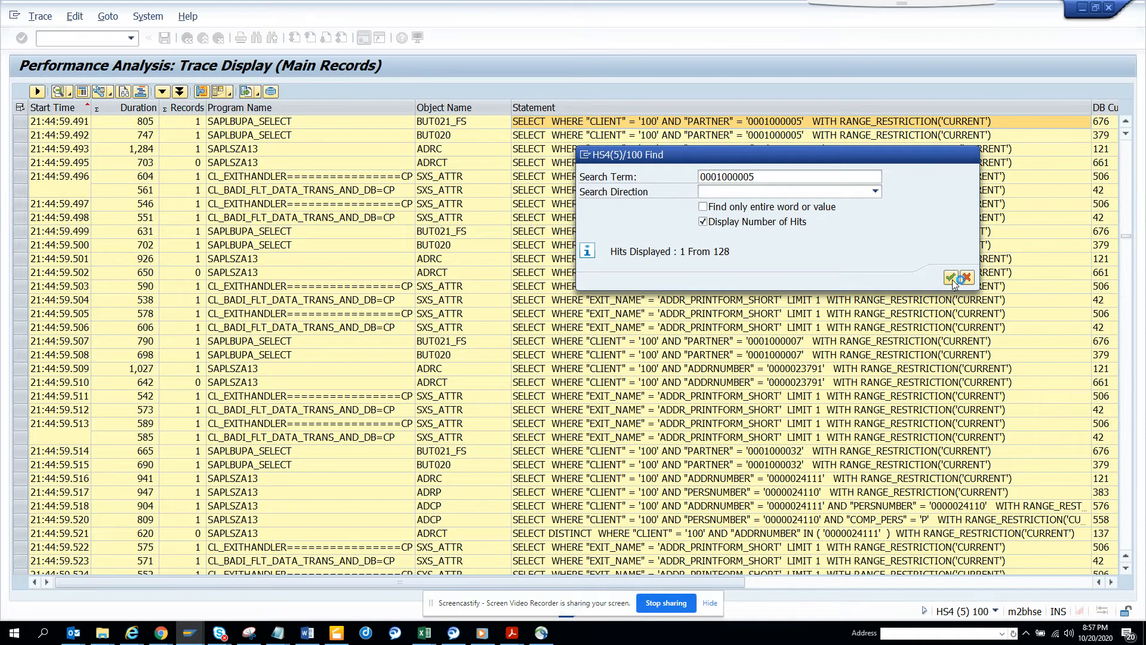
pyautogui.click(951, 278)
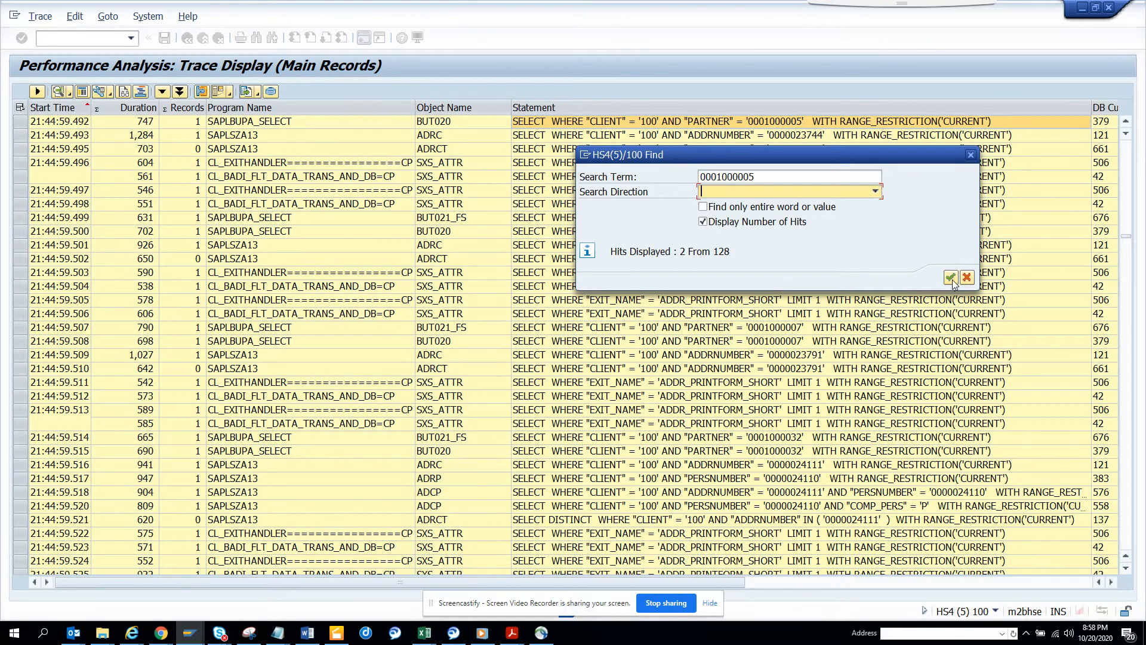
pyautogui.click(949, 278)
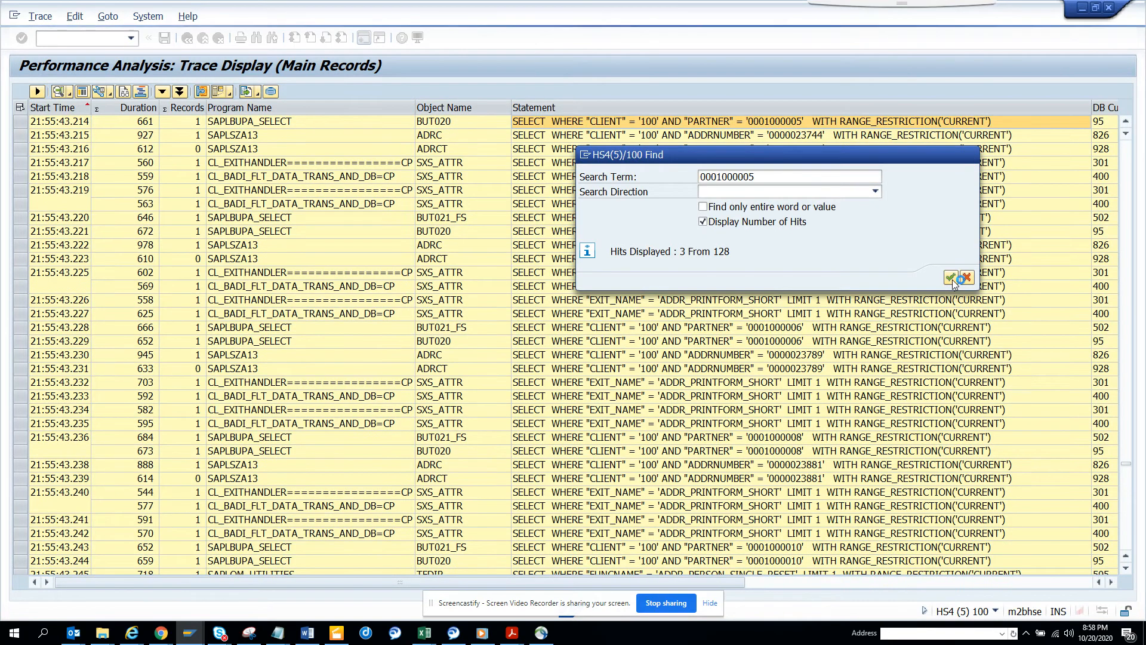
pyautogui.click(950, 278)
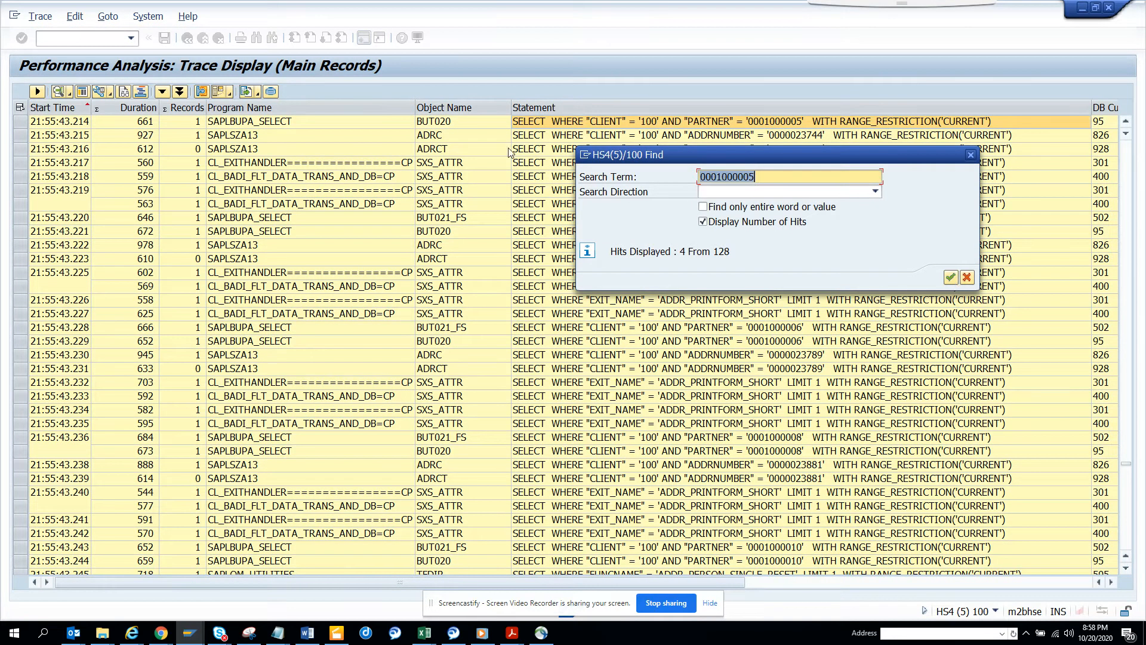
pyautogui.moveTo(479, 125)
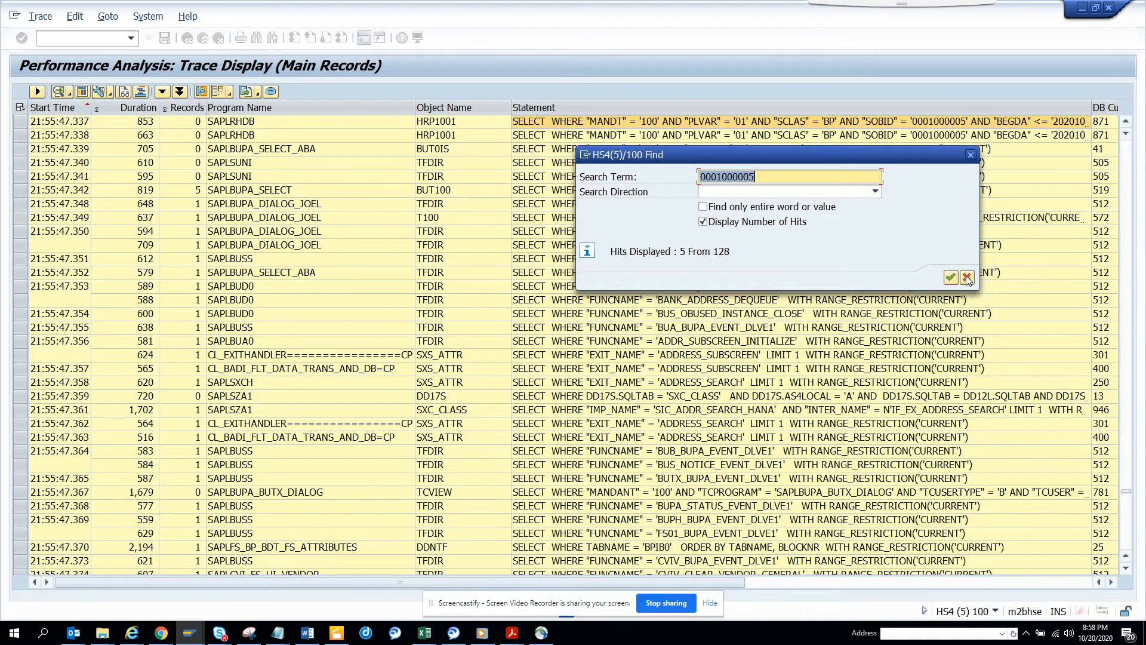
pyautogui.click(950, 277)
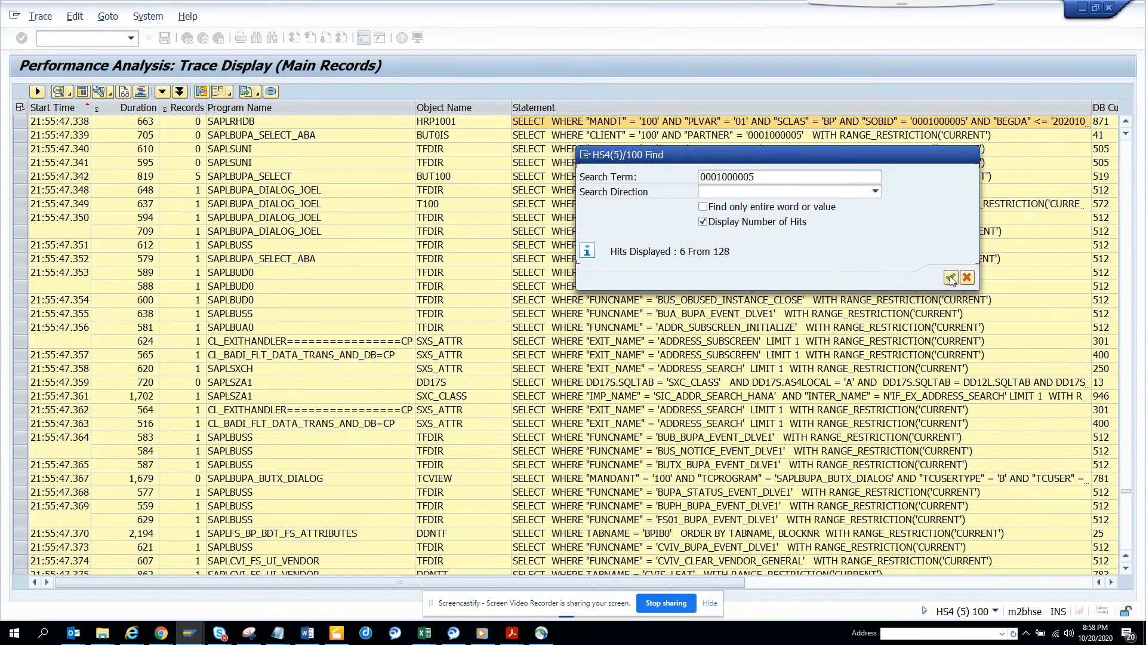
pyautogui.click(951, 279)
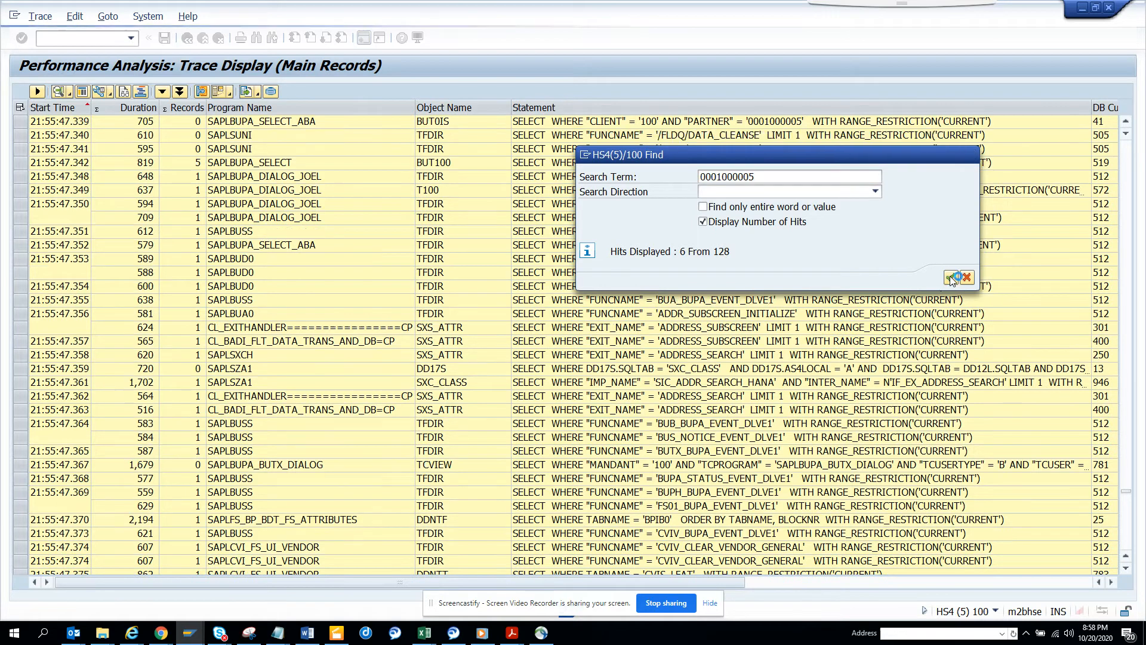
pyautogui.click(951, 277)
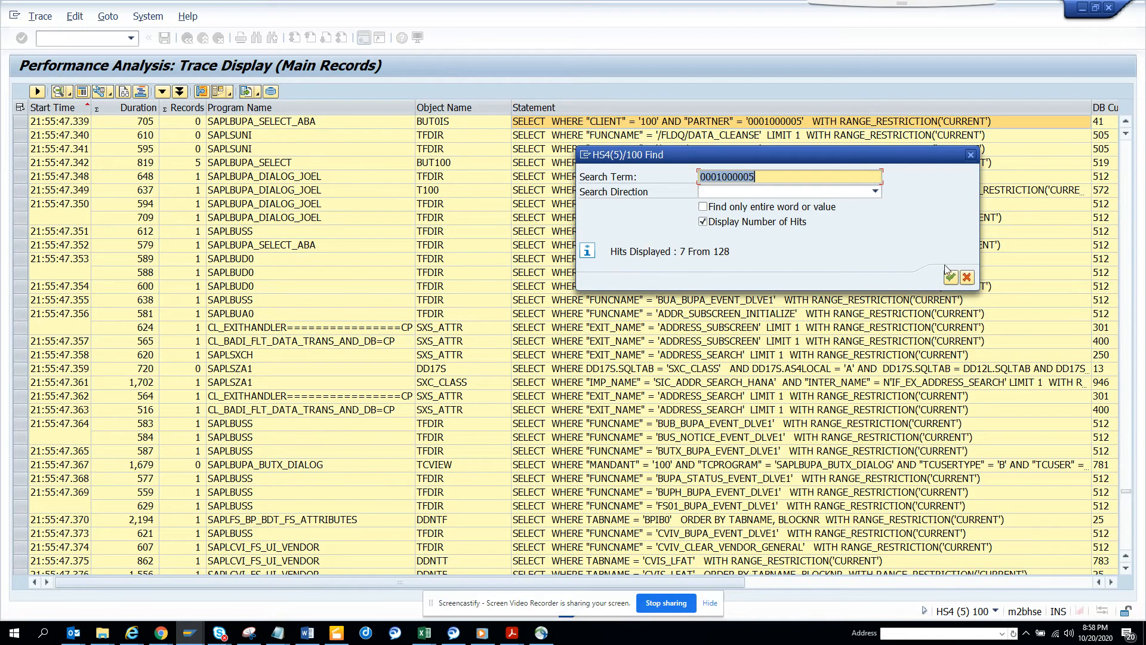
pyautogui.click(950, 276)
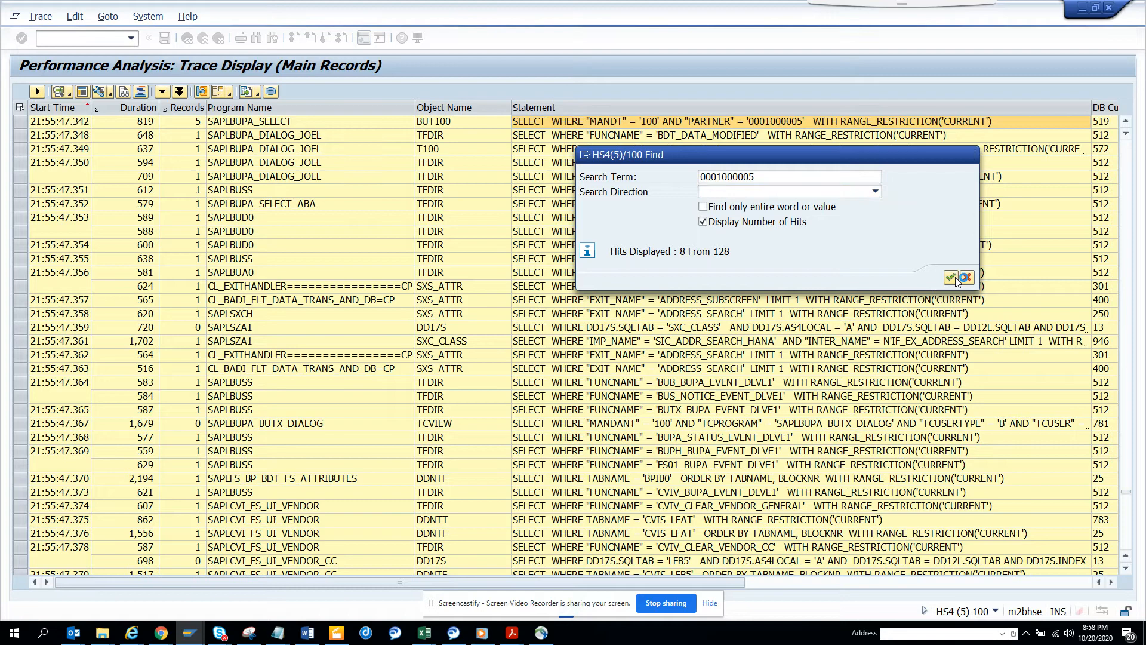
pyautogui.click(949, 278)
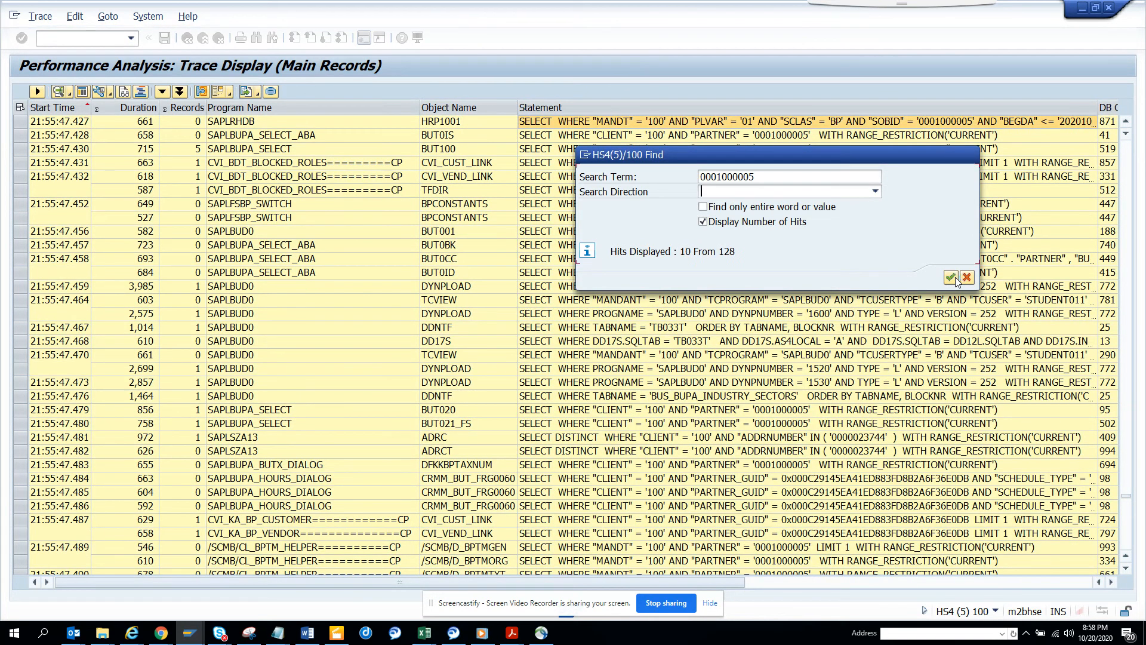
pyautogui.tripleClick(789, 177)
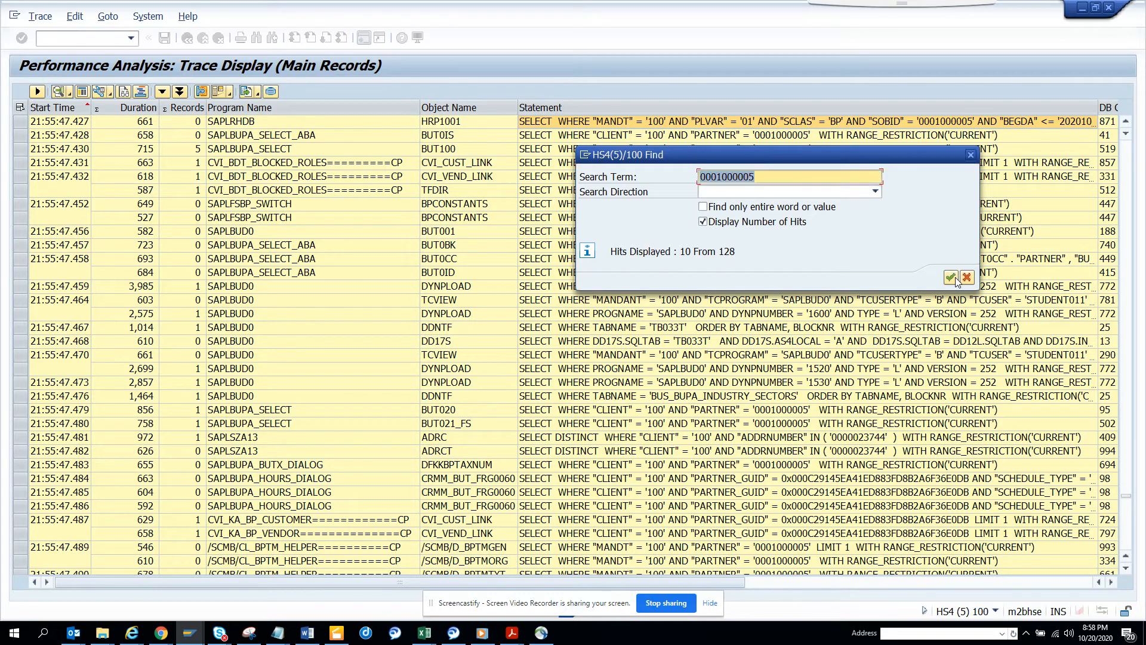
pyautogui.click(952, 277)
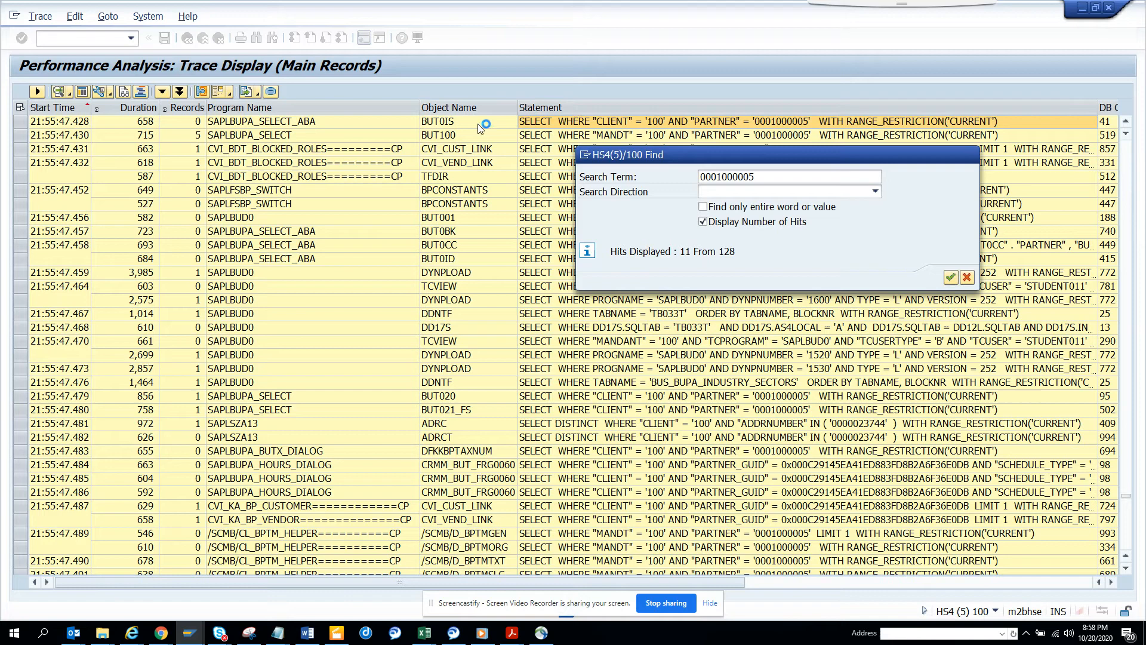
pyautogui.click(951, 277)
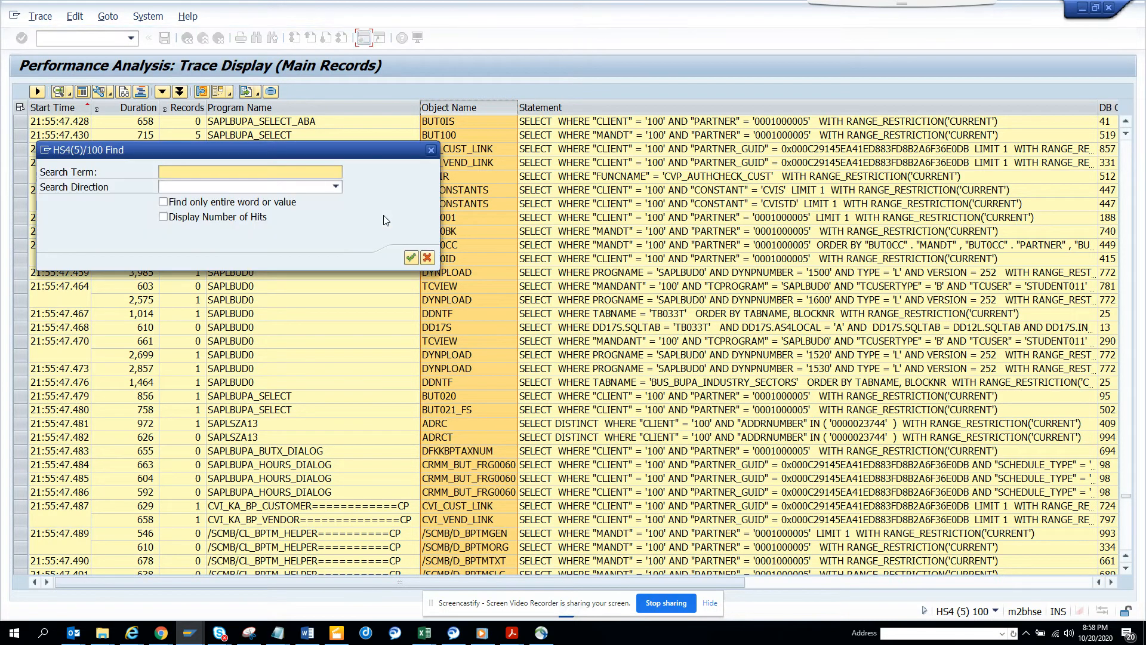
pyautogui.write('kna1')
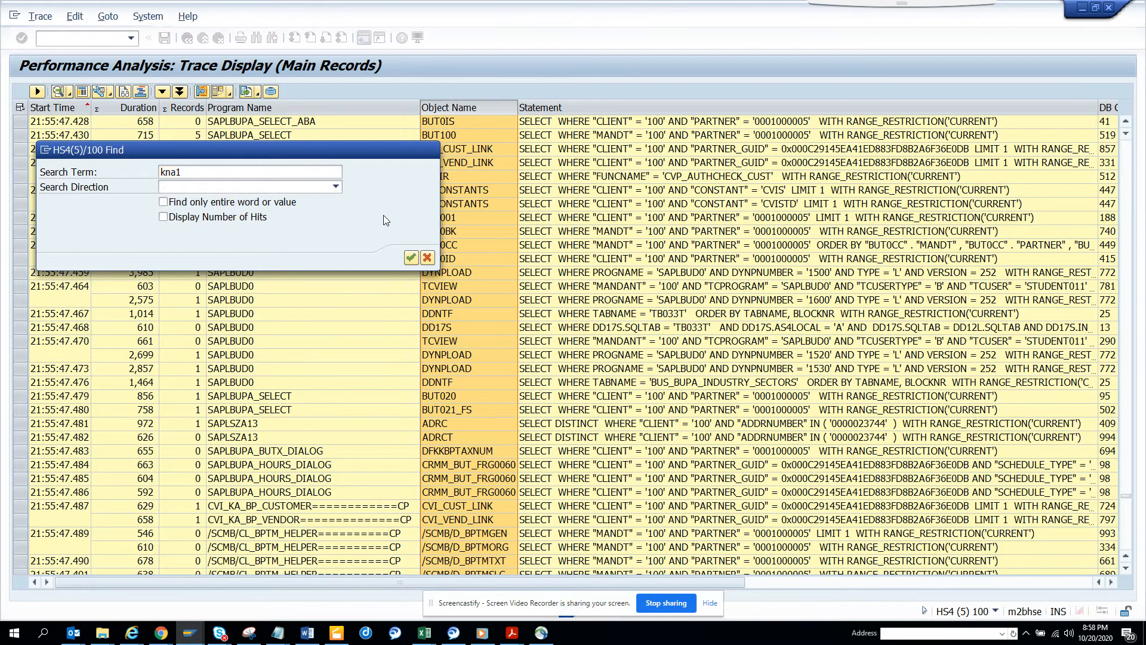
pyautogui.click(409, 258)
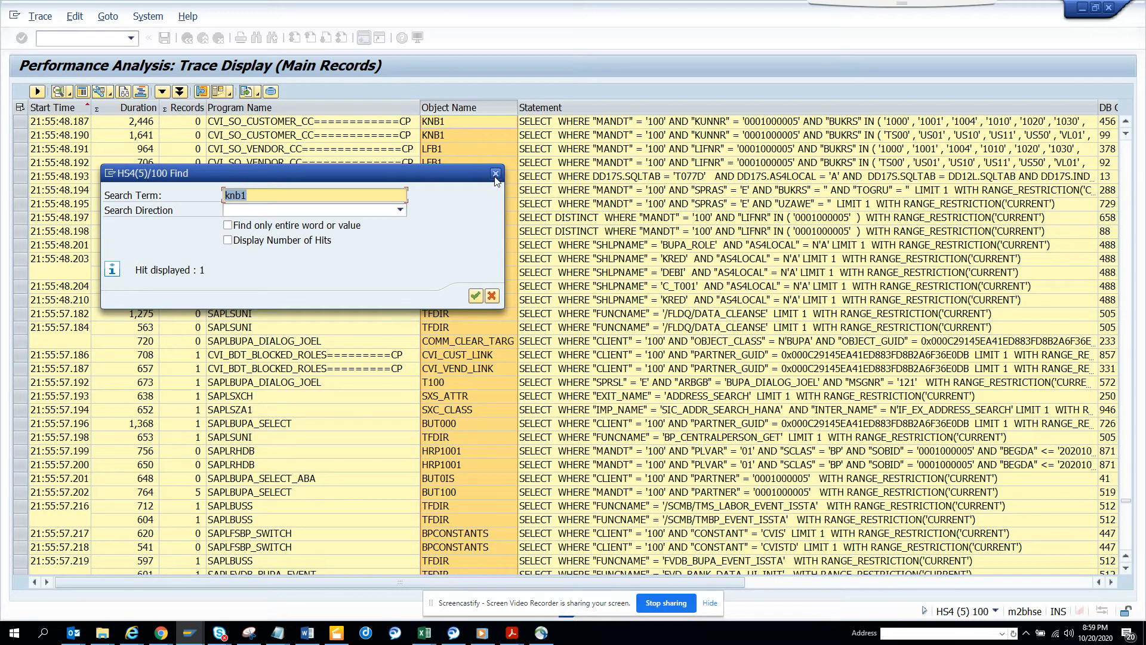
pyautogui.click(495, 173)
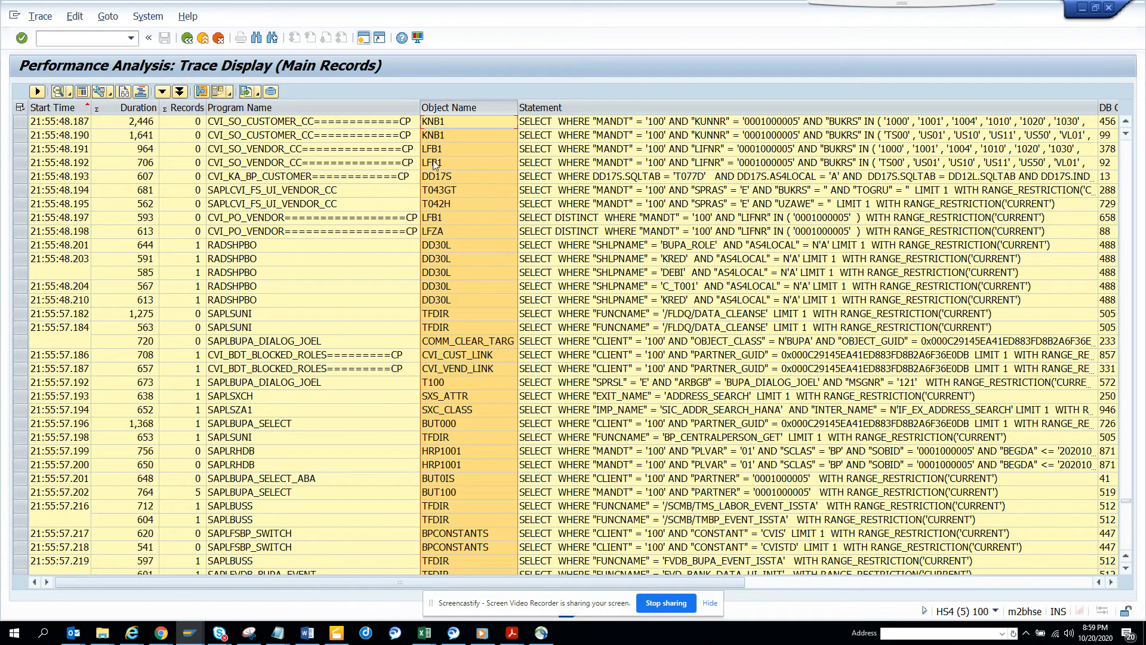
pyautogui.moveTo(503, 368)
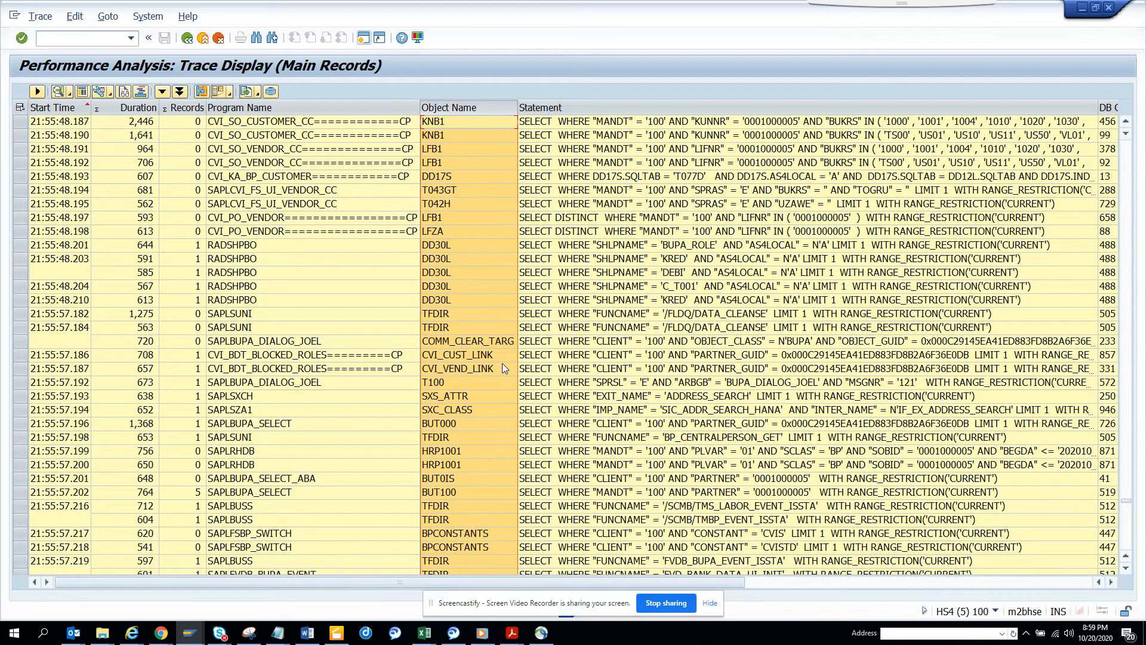
pyautogui.moveTo(478, 365)
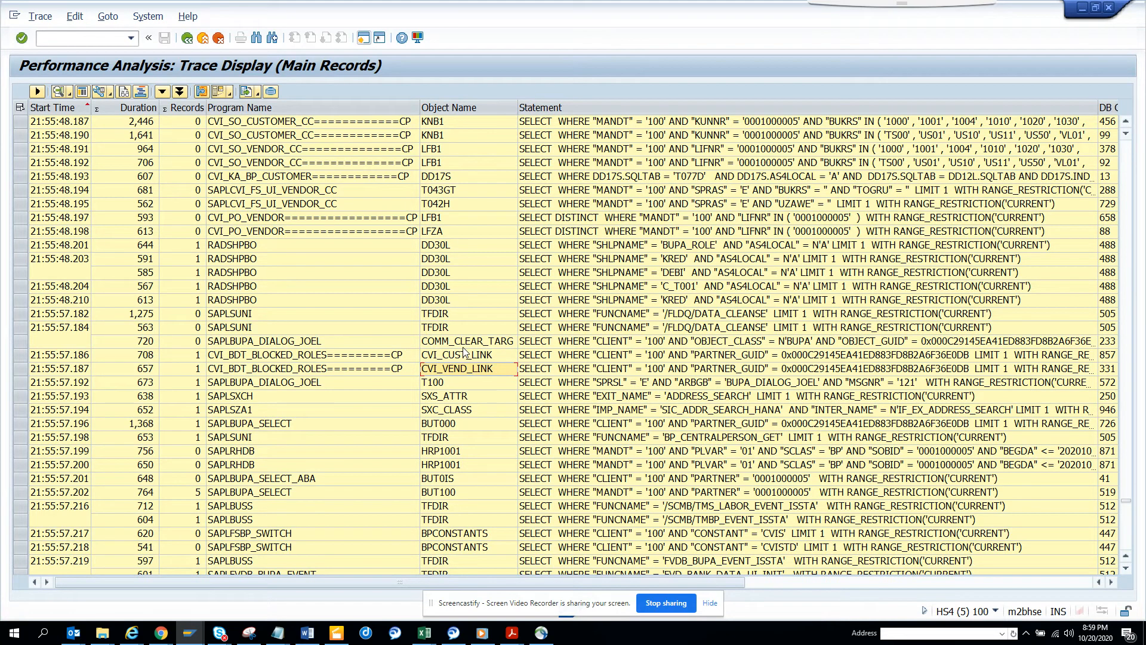
pyautogui.moveTo(875, 334)
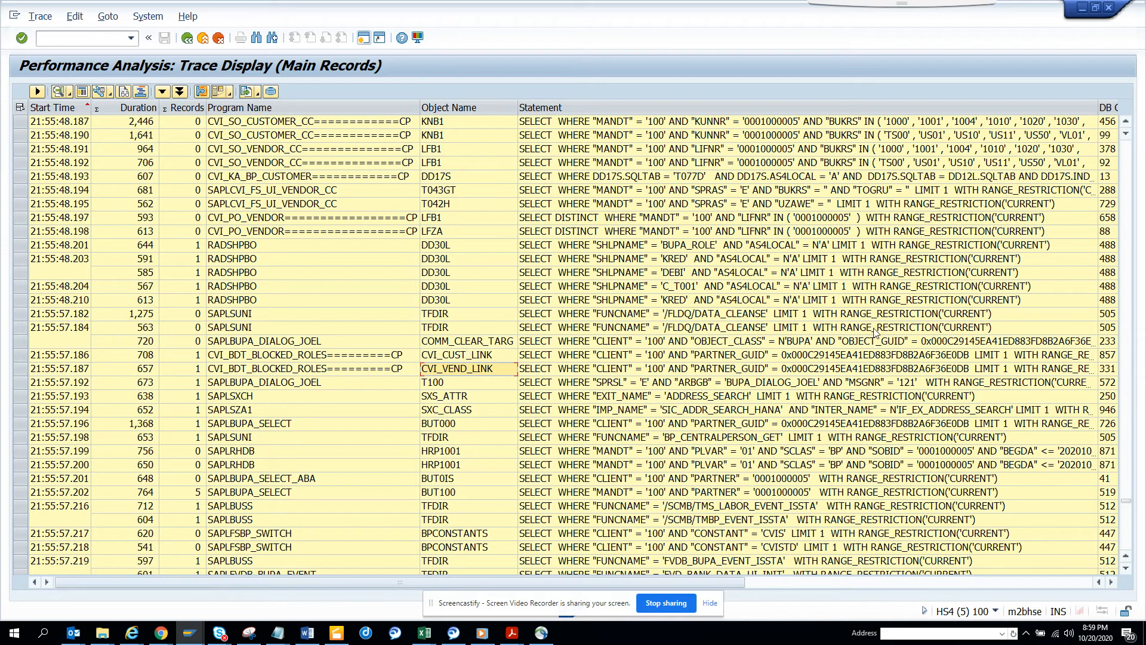